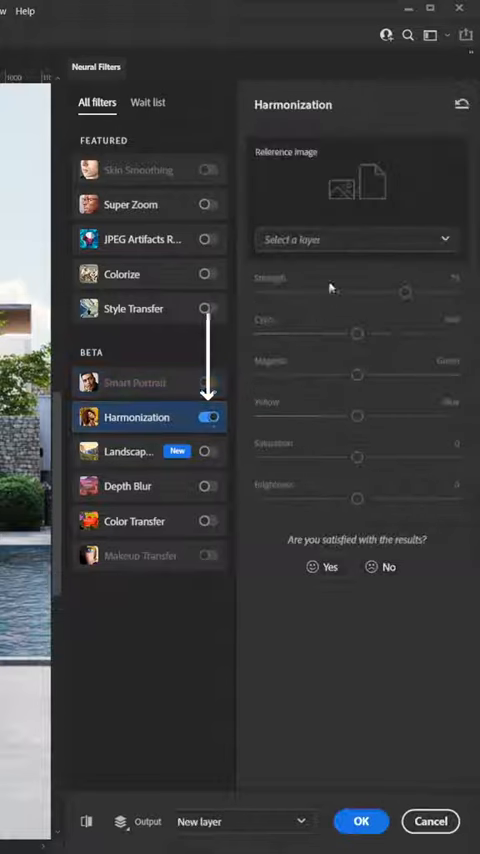
- Set the Harmonization reference image to the pool render background layer
click(356, 238)
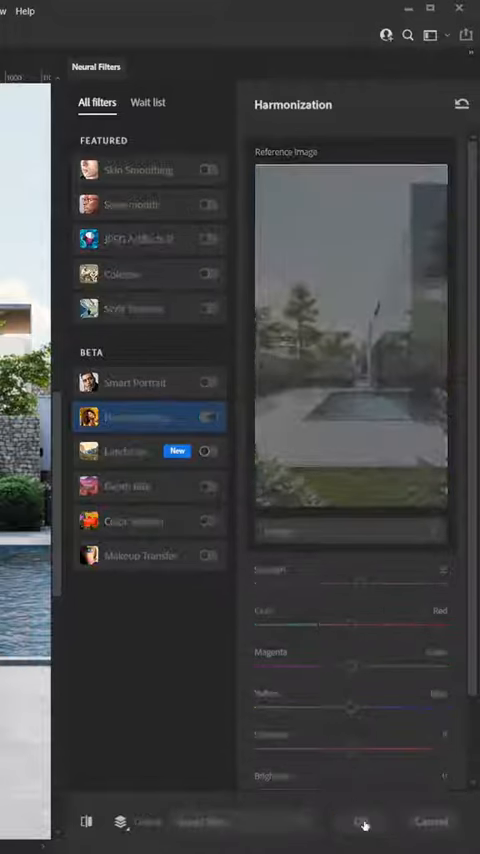
click(364, 820)
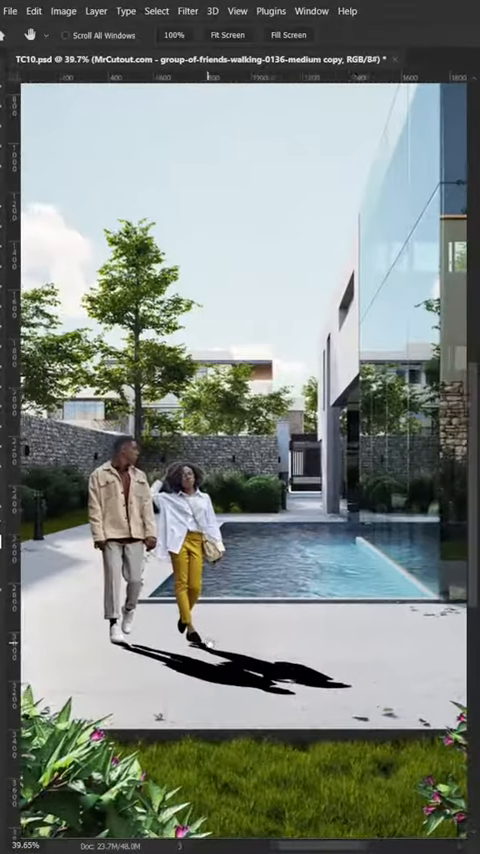
- Apply a Gaussian Blur smart filter to the shadow layer and accept the radius
click(184, 12)
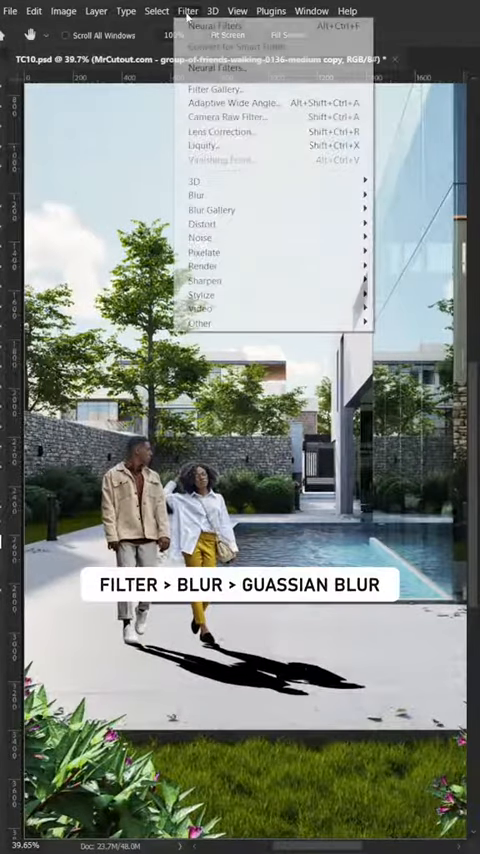
click(196, 194)
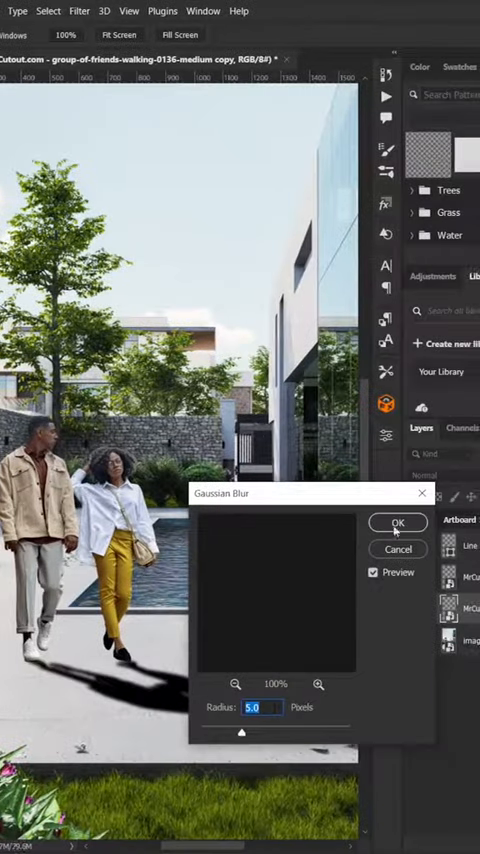
click(396, 522)
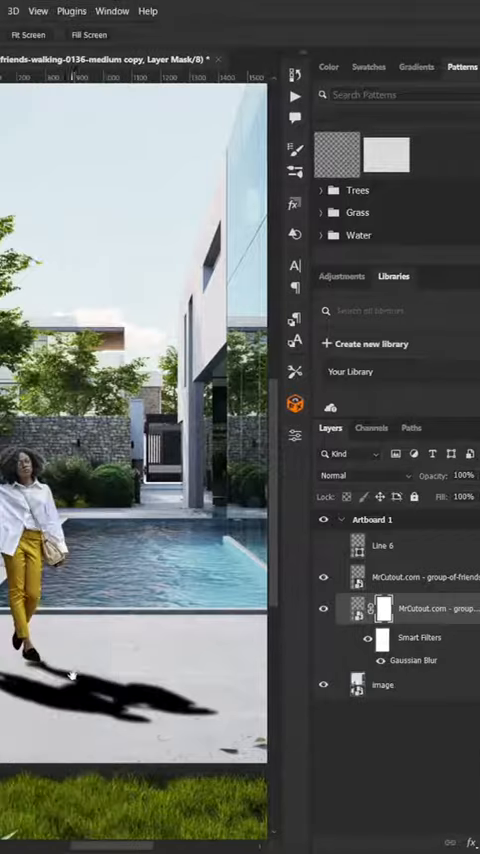